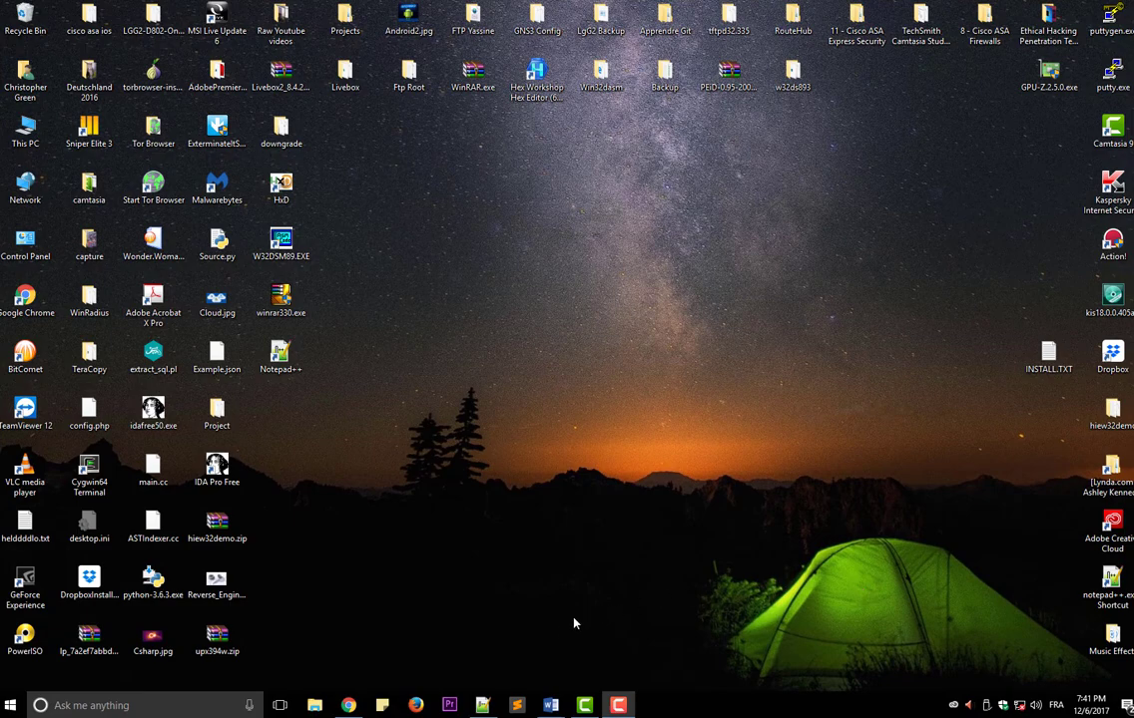
pyautogui.moveTo(482, 705)
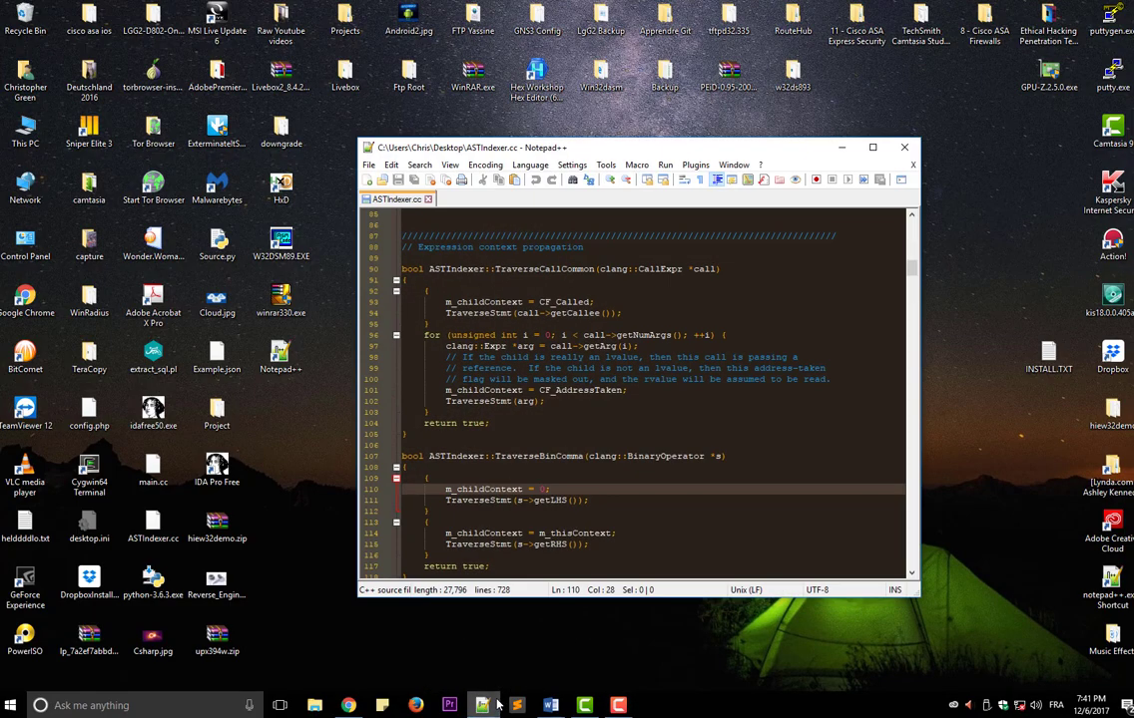
# Bring ASTIndexer.cc forward and locate the TraverseCallCommon function around lines 90-105
pyautogui.click(872, 148)
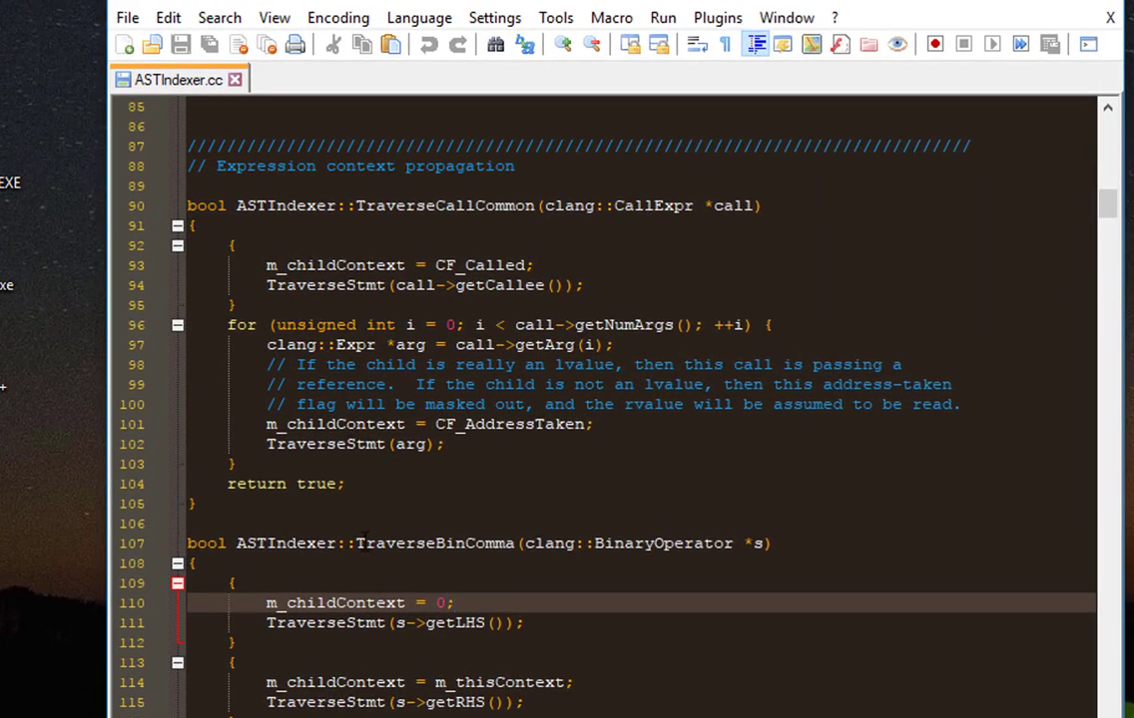
pyautogui.scroll(3)
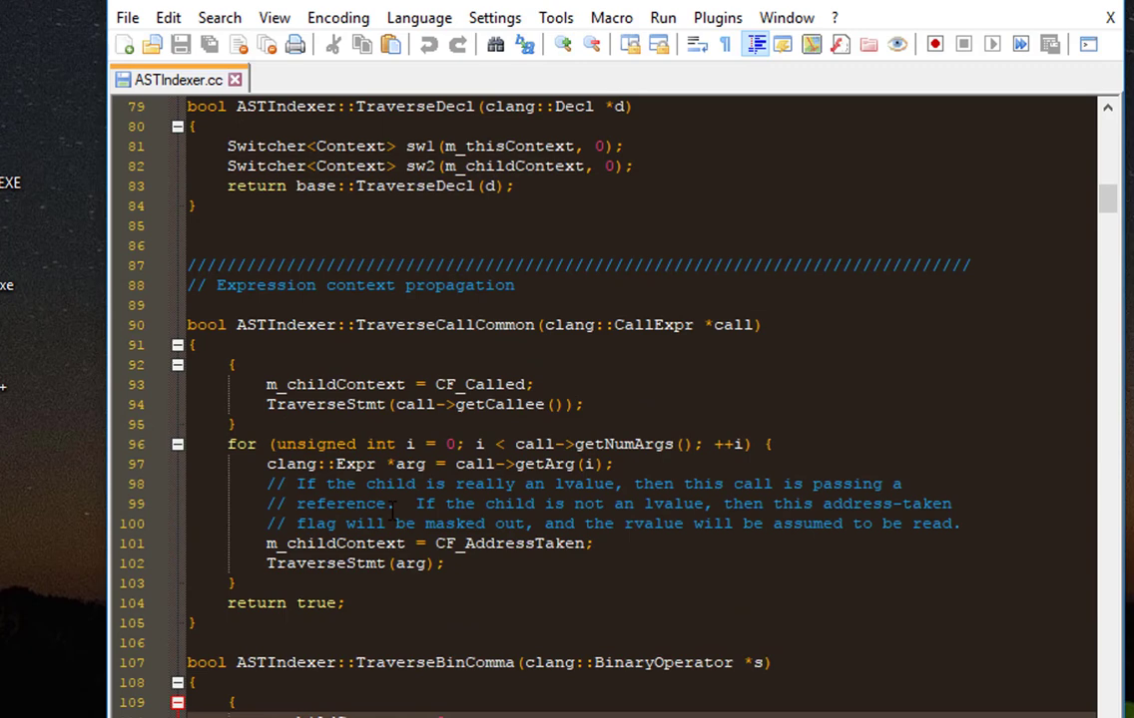
pyautogui.scroll(-3)
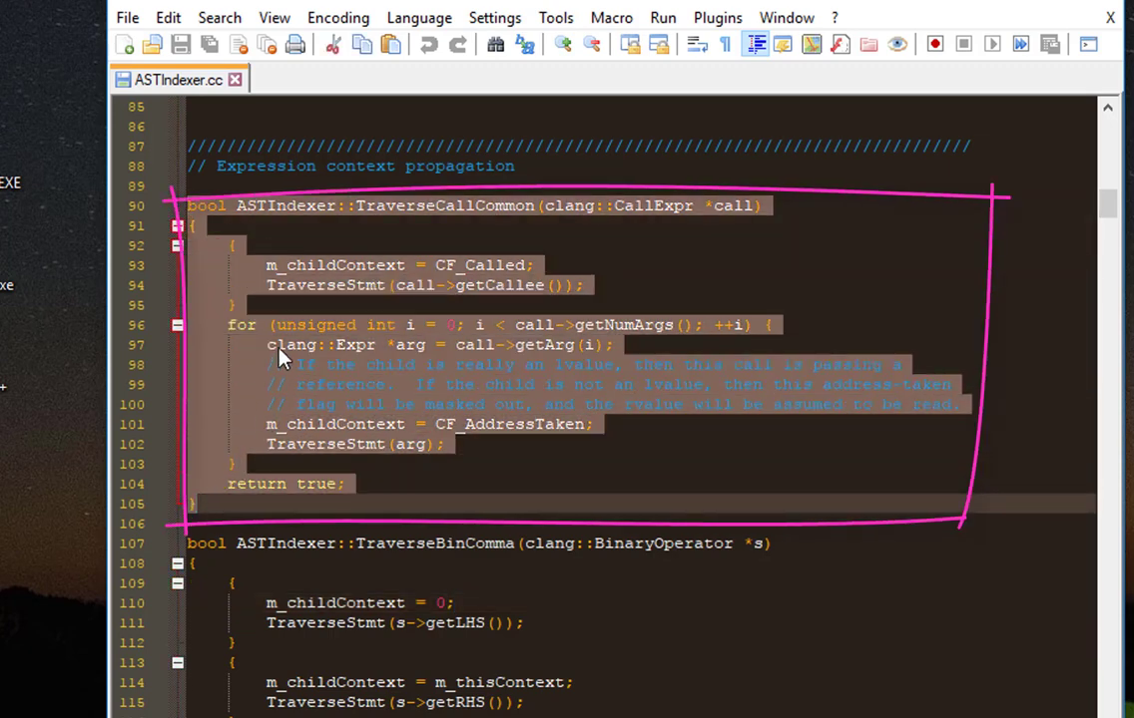
# Copy the selected TraverseCallCommon function via the context menu
pyautogui.rightClick(282, 358)
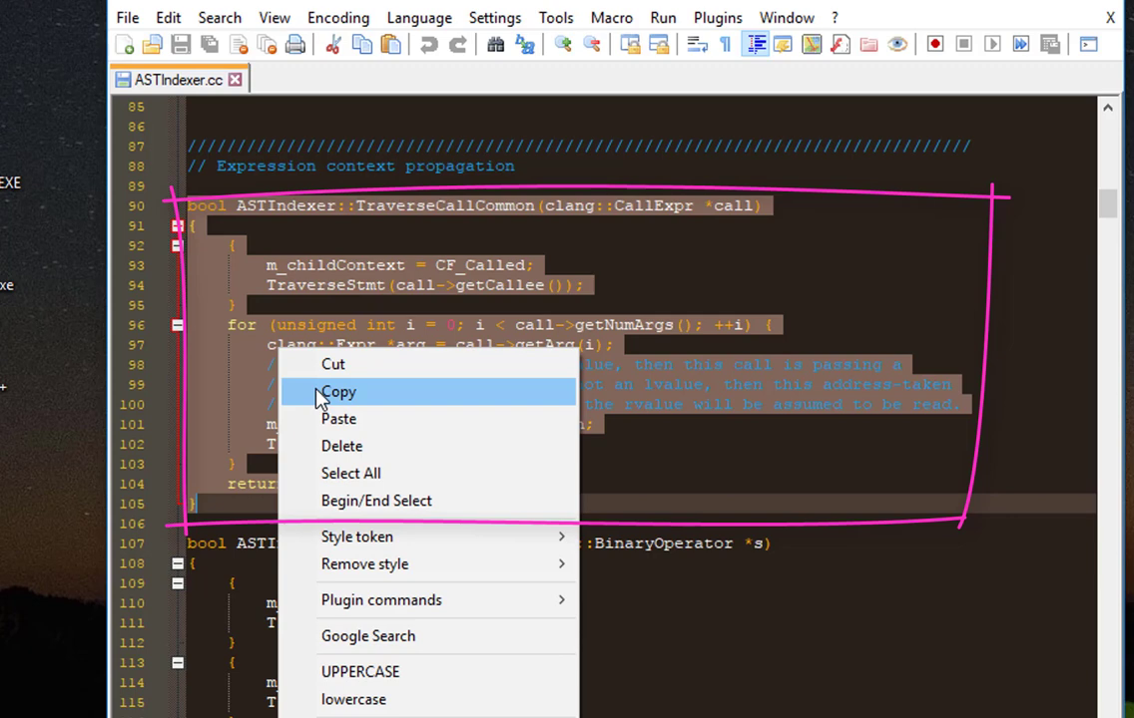
pyautogui.click(338, 392)
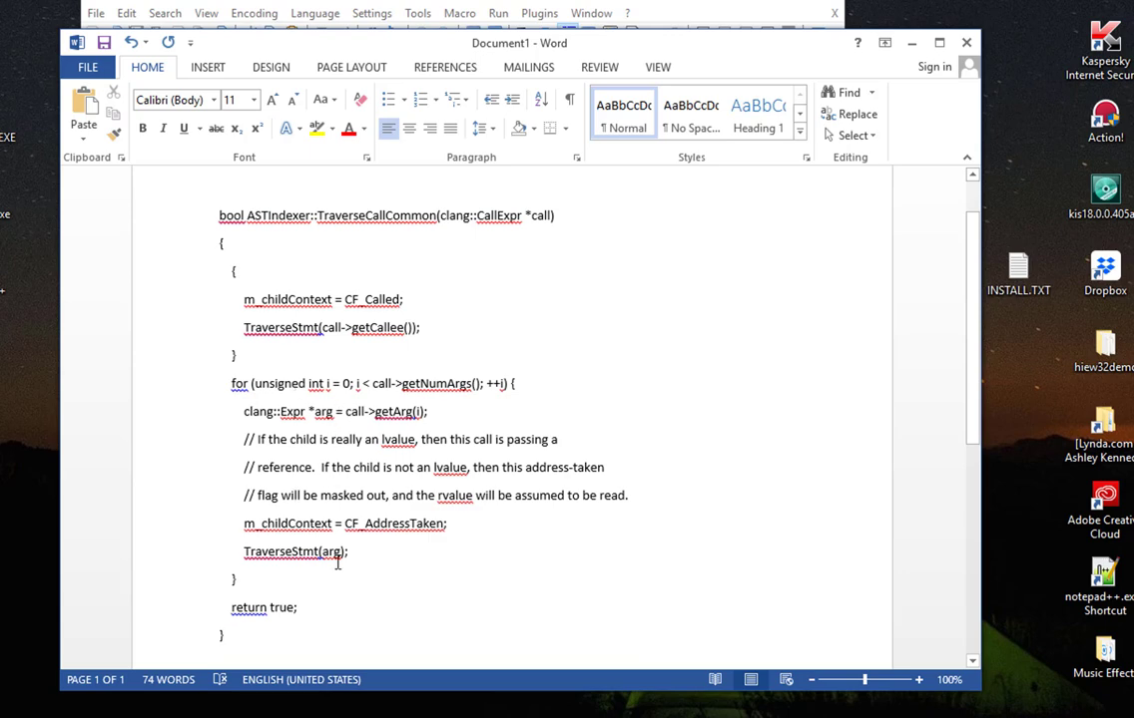
# Compare the plain pasted copy in Word Document1 against the still-selected original
pyautogui.click(223, 637)
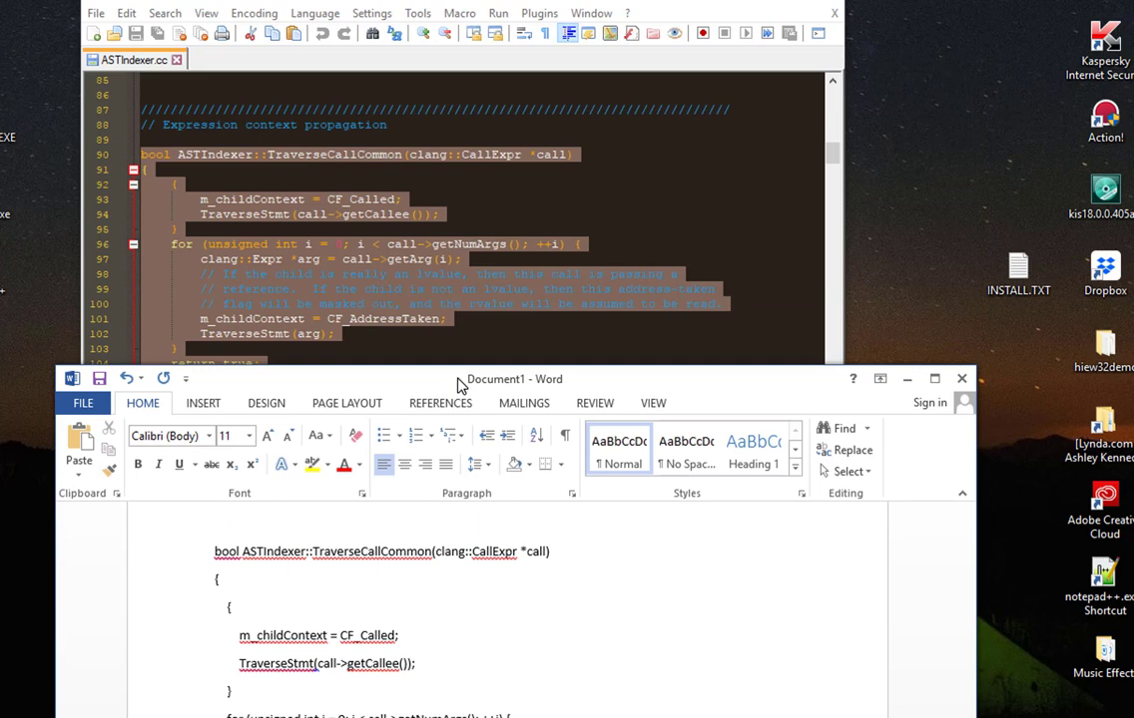
pyautogui.click(934, 379)
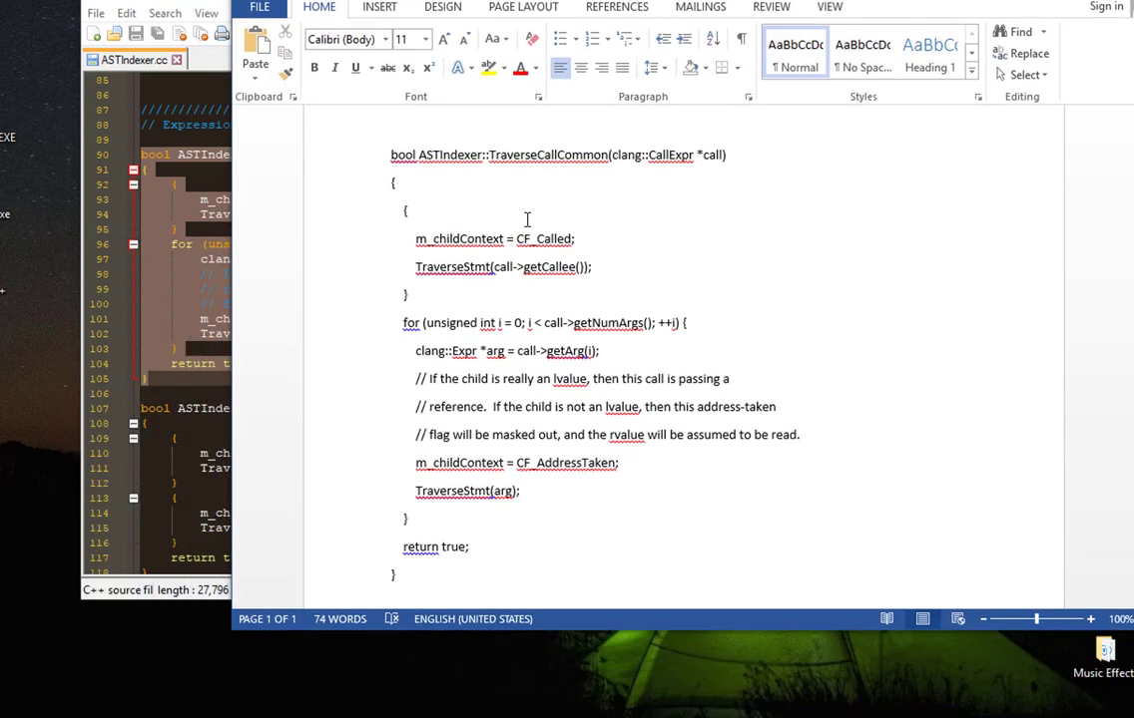
pyautogui.scroll(3)
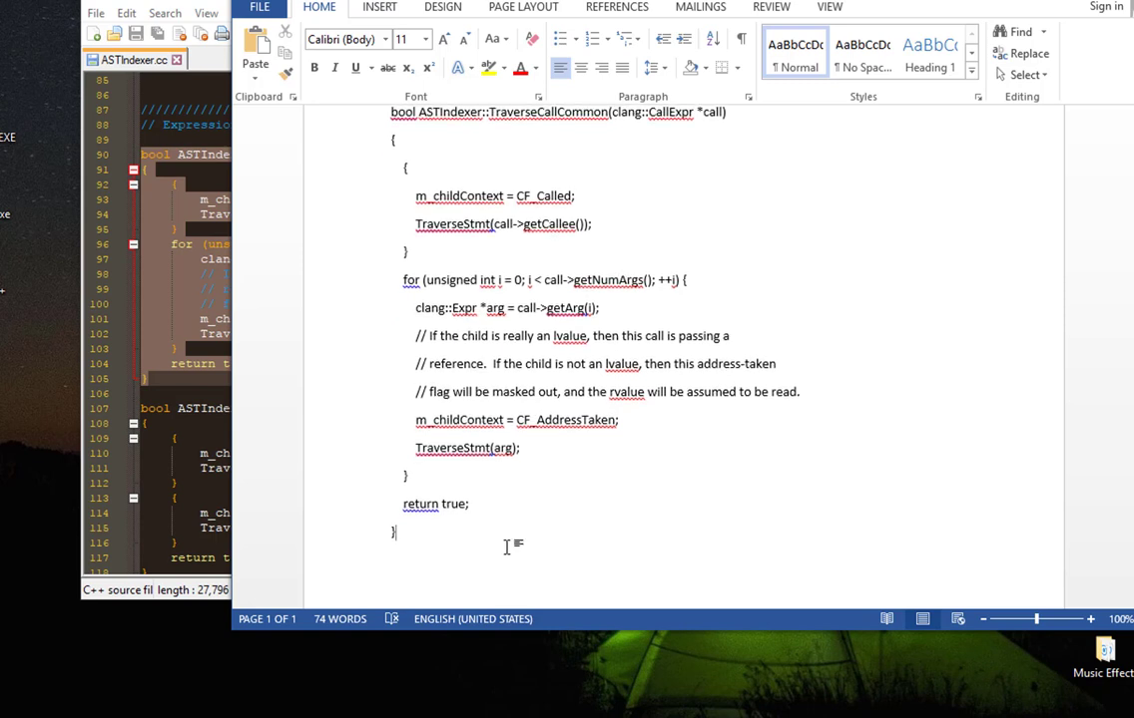
pyautogui.scroll(-3)
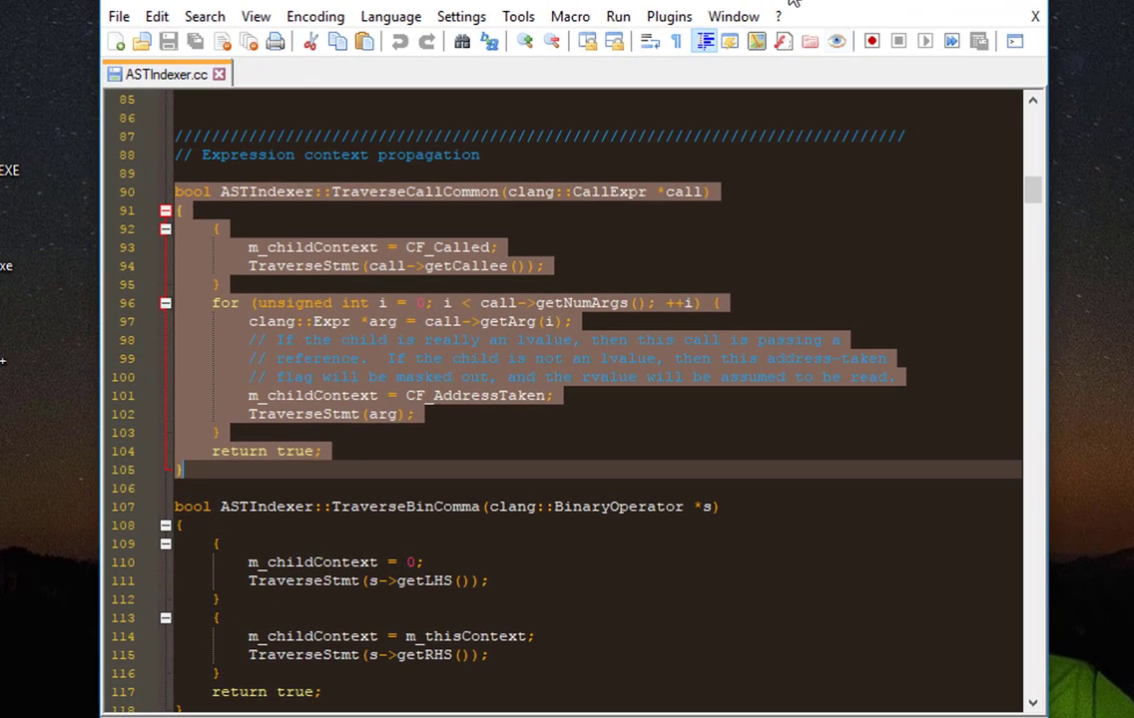
# Use NppExport's Copy all formats to clipboard on the selected function
pyautogui.click(669, 16)
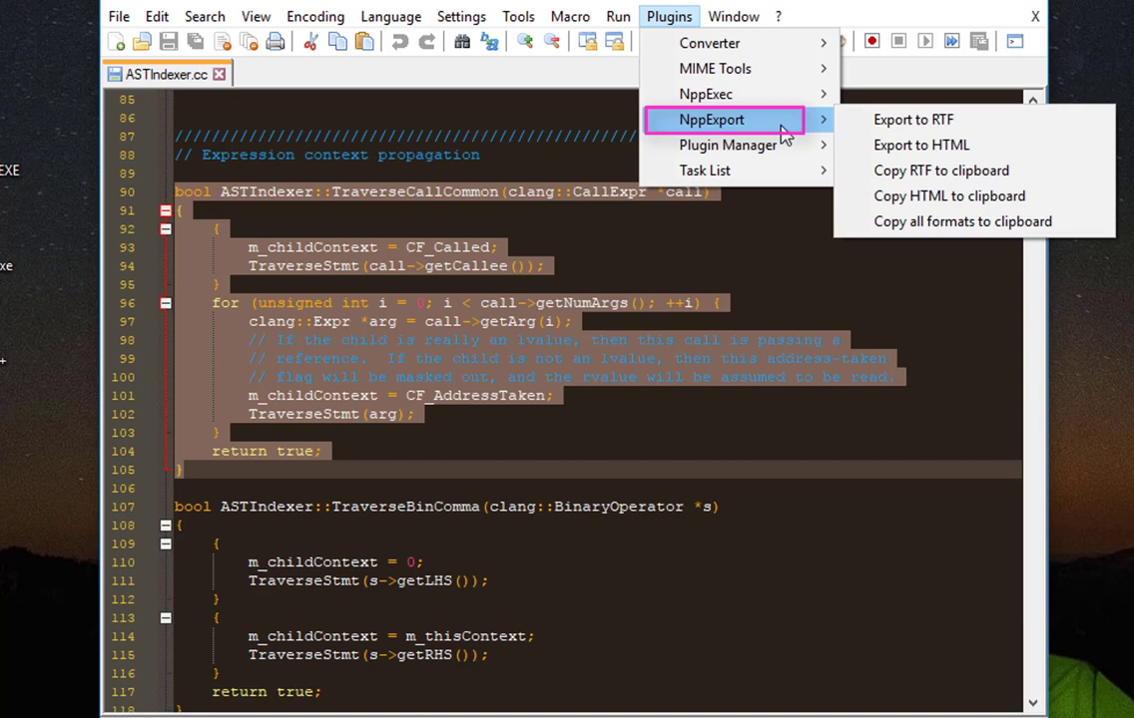
pyautogui.moveTo(961, 222)
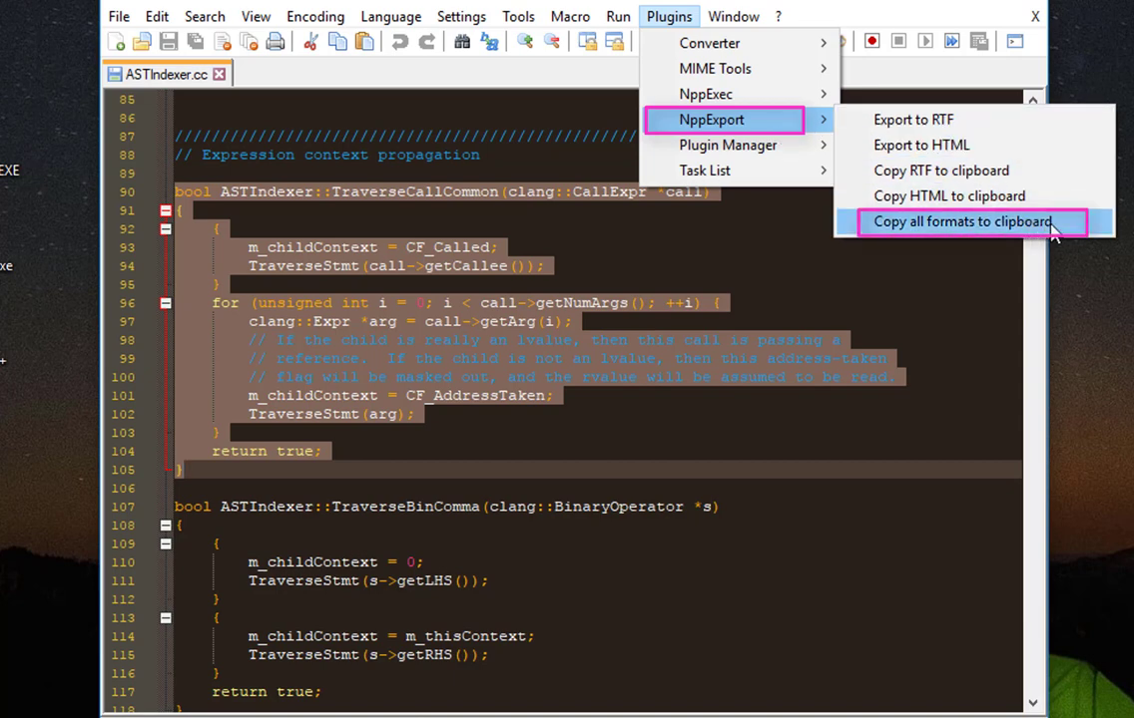
pyautogui.moveTo(1083, 232)
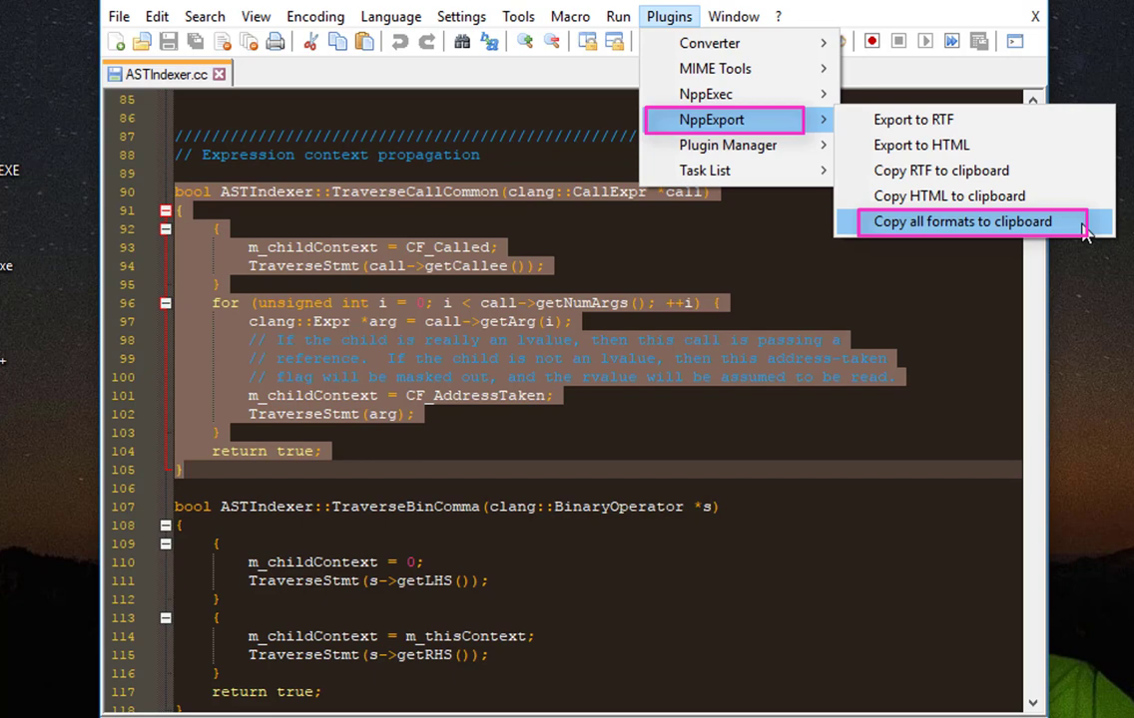
pyautogui.moveTo(1072, 228)
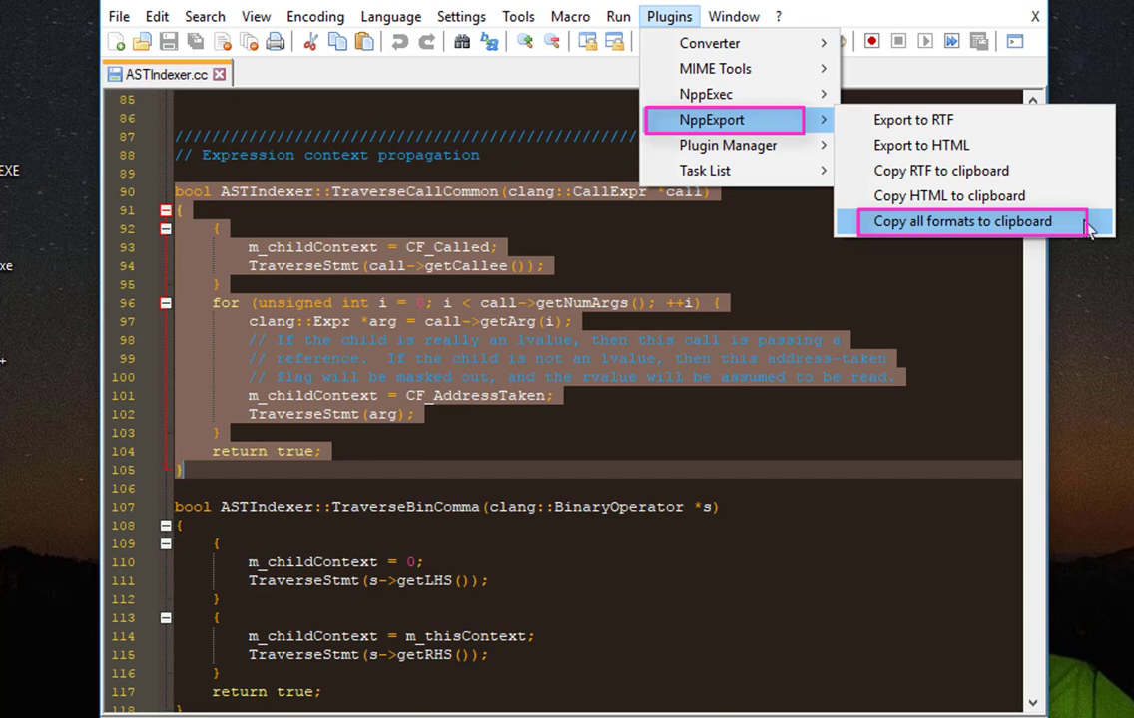
pyautogui.click(961, 222)
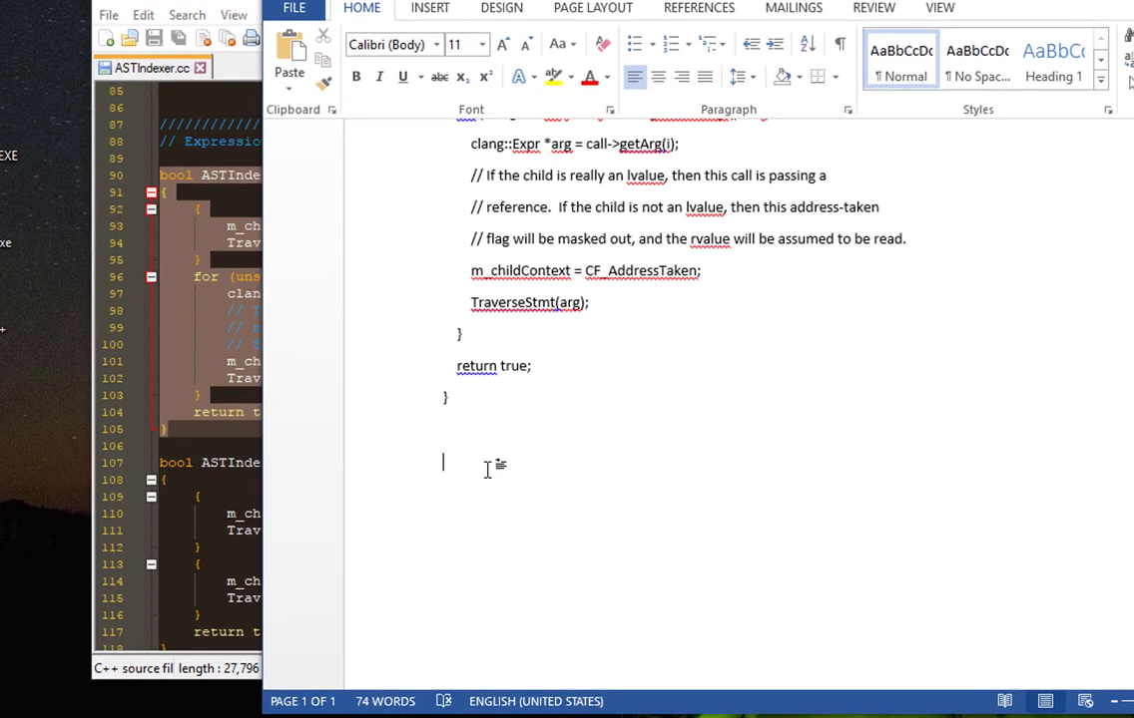
pyautogui.moveTo(478, 454)
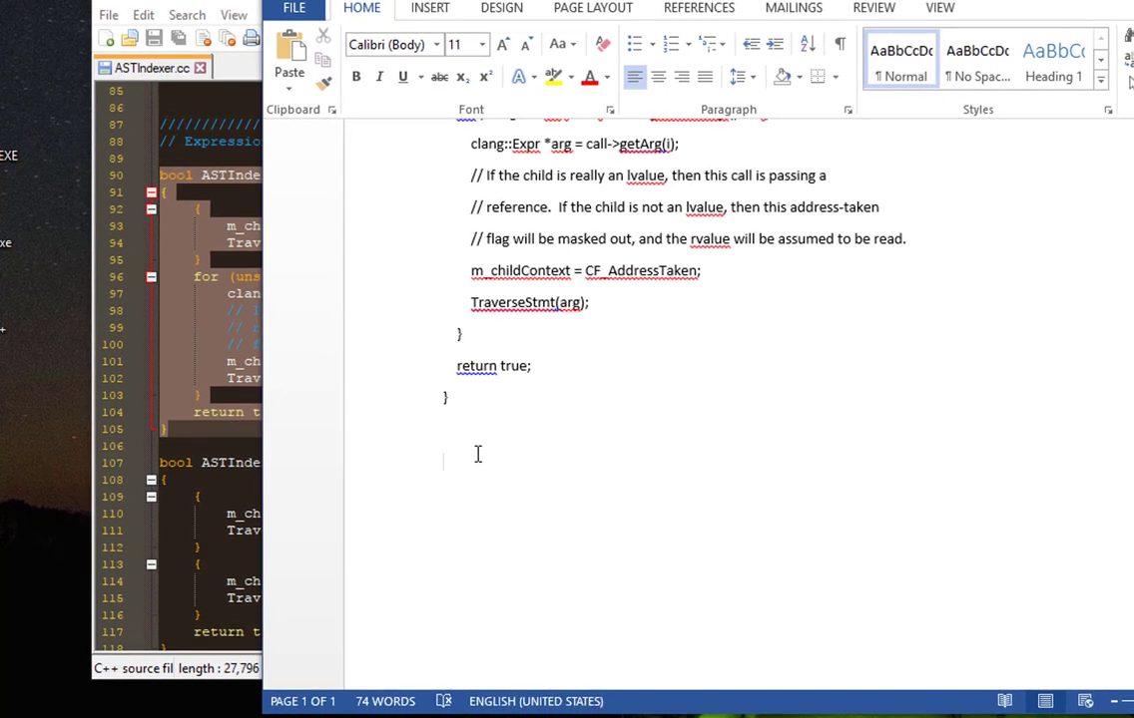
# Paste below the plain copy with Keep Source Formatting to retain the dark syntax colours
pyautogui.rightClick(477, 455)
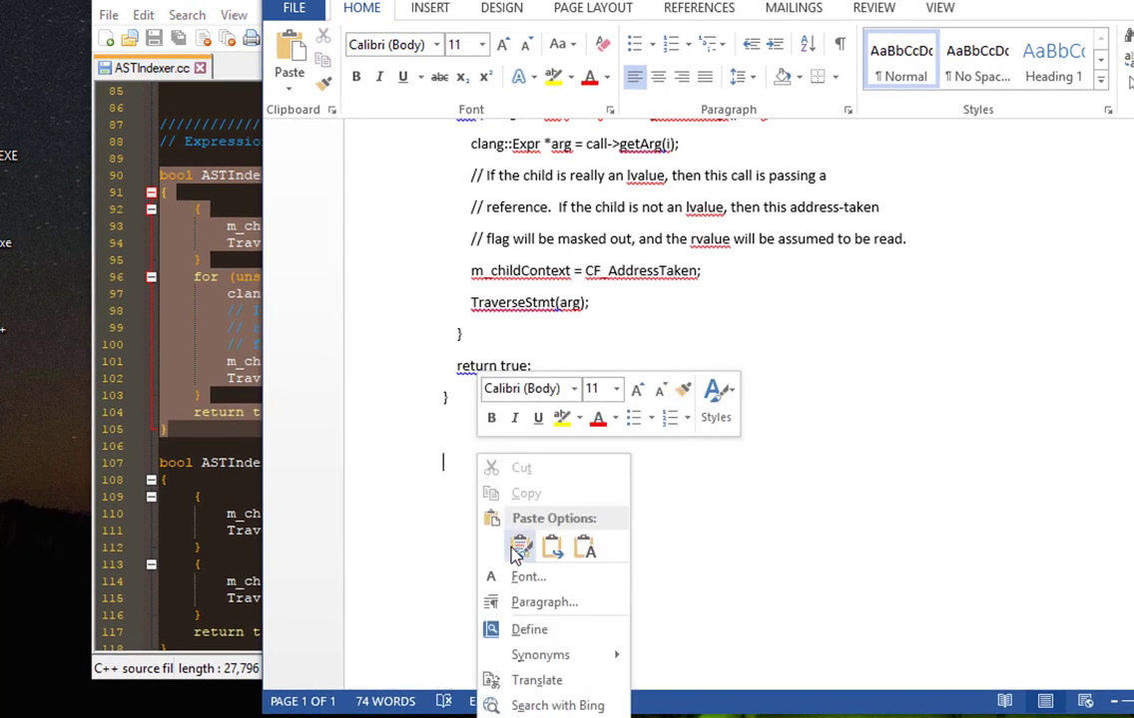
pyautogui.click(520, 547)
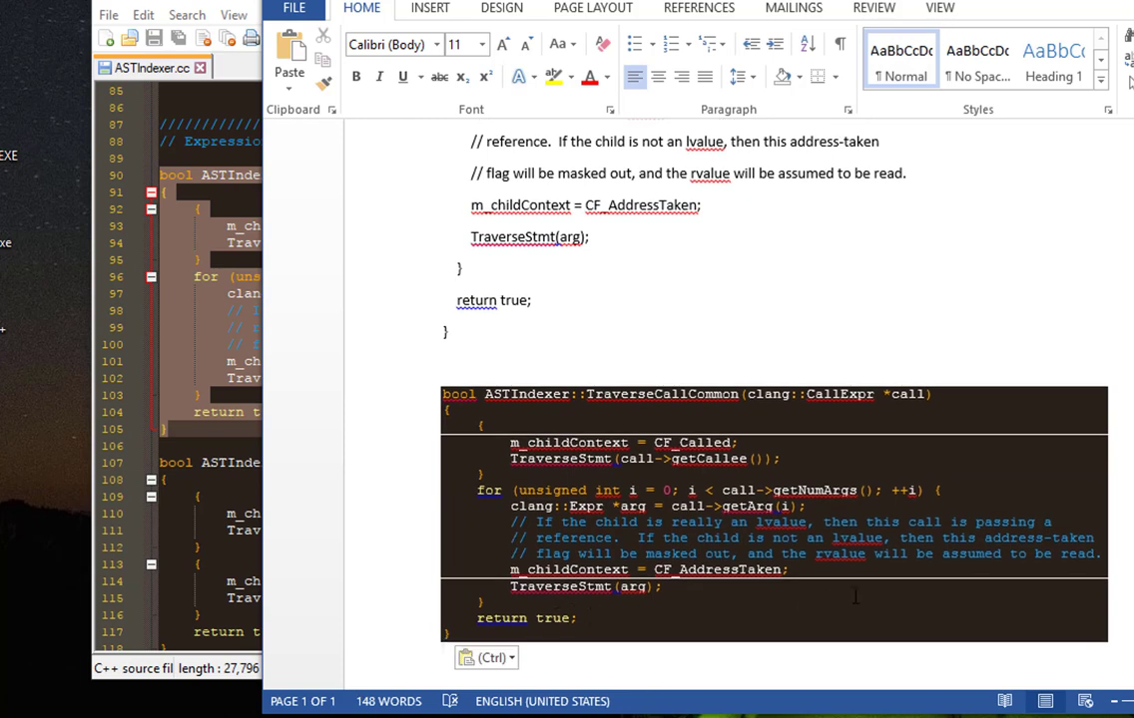